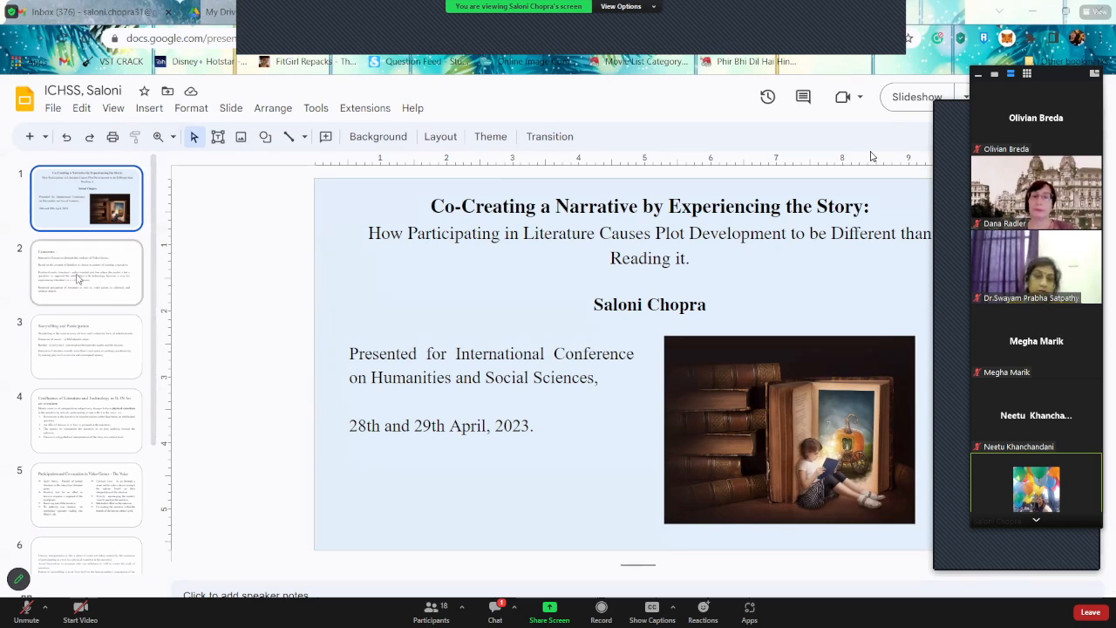
Step: Advance from the title slide to the Concerns slide via the filmstrip
{"action": "left_click", "coordinate": [87, 272]}
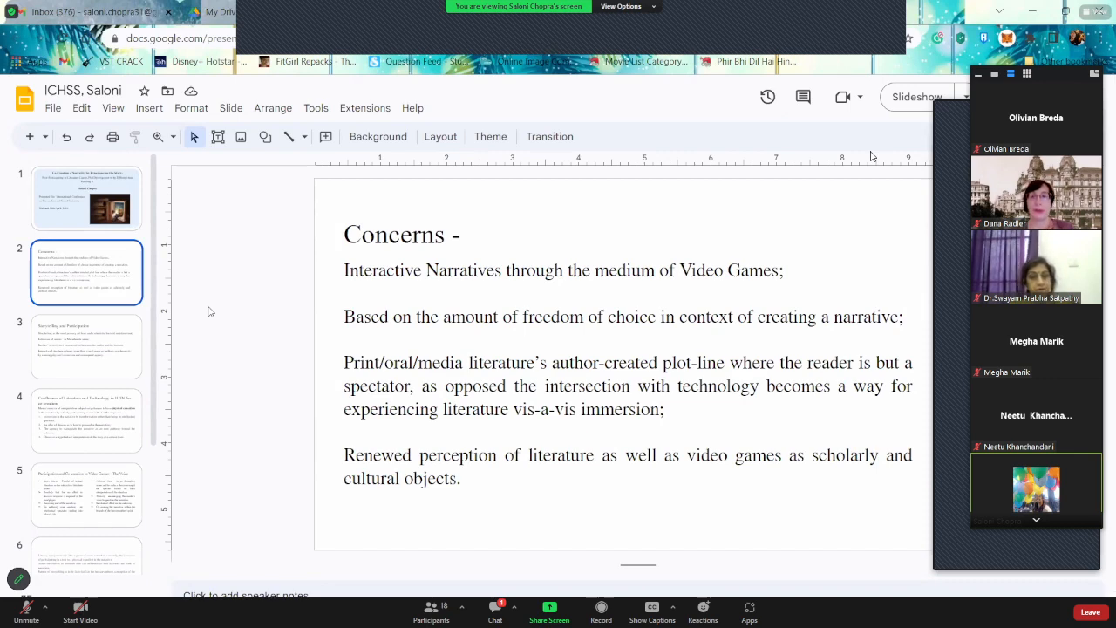
{"action": "left_click", "coordinate": [88, 345]}
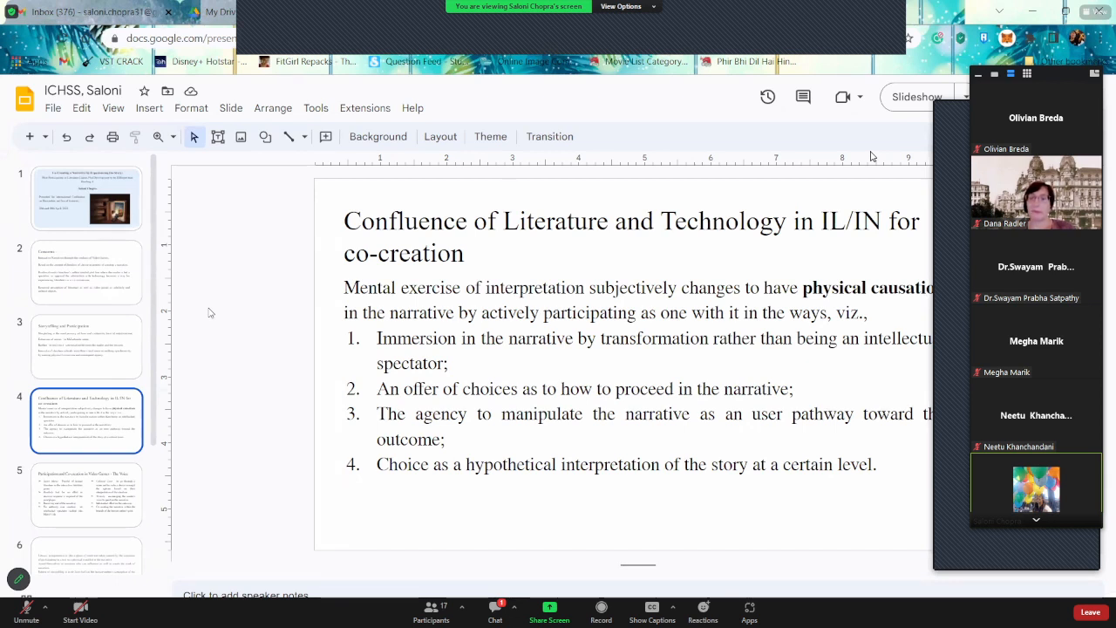
Step: Jump to the fifth slide comparing Super Mario and Colossal Cave via the filmstrip
{"action": "left_click", "coordinate": [87, 495]}
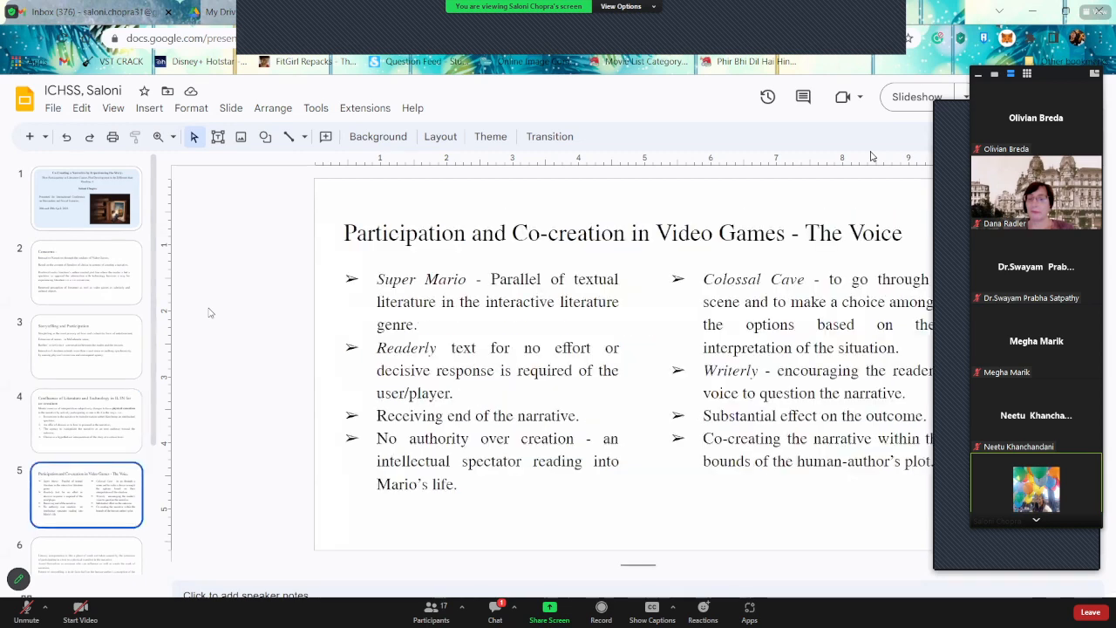